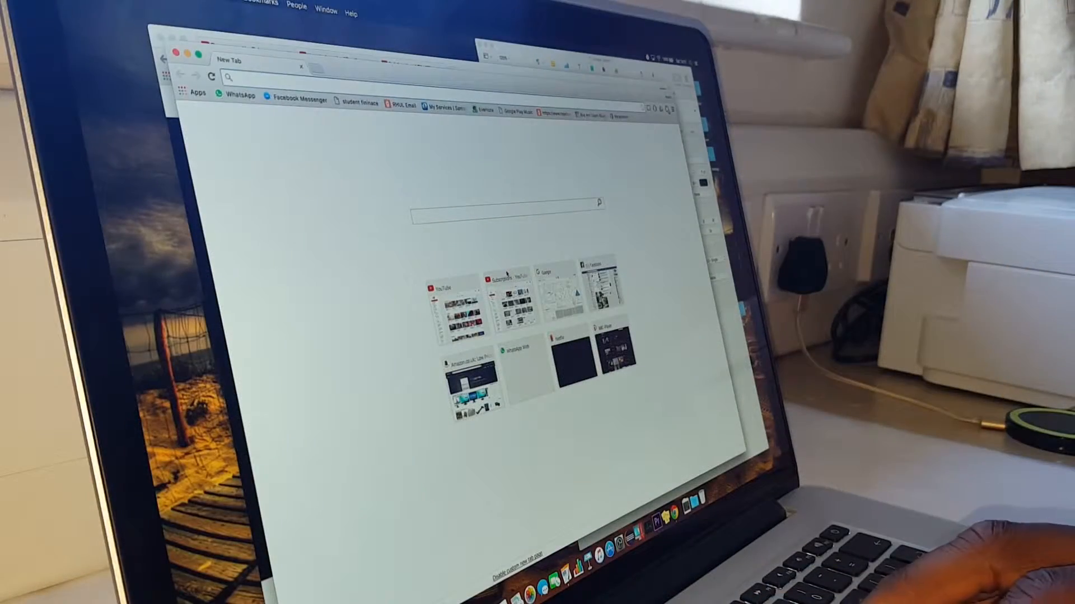
{"action": "type", "text": "www.netflix.com/browse"}
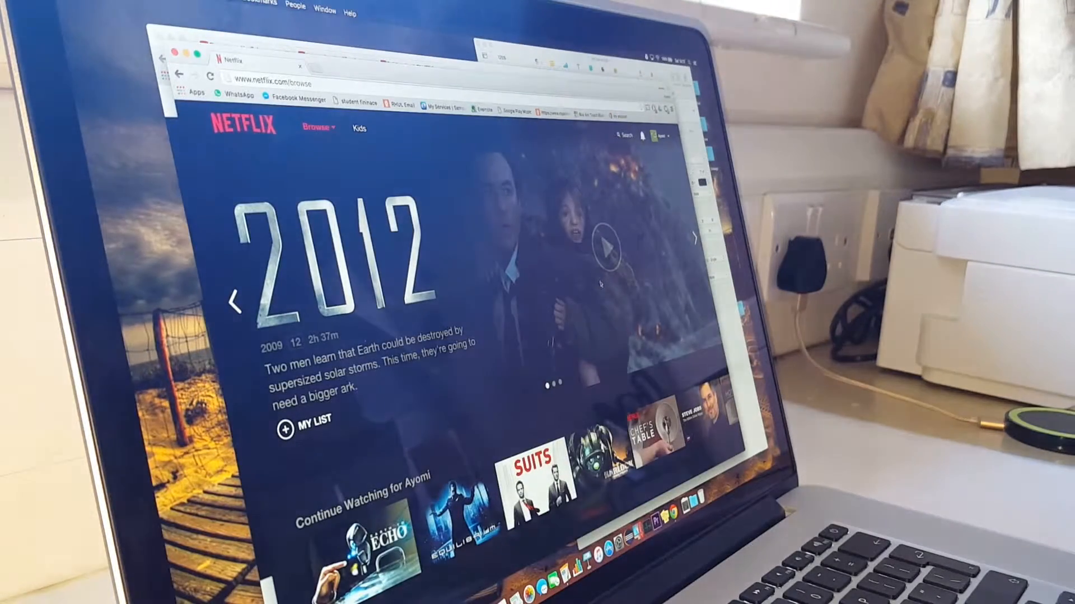
{"action": "scroll", "scroll_direction": "down", "scroll_amount": 3}
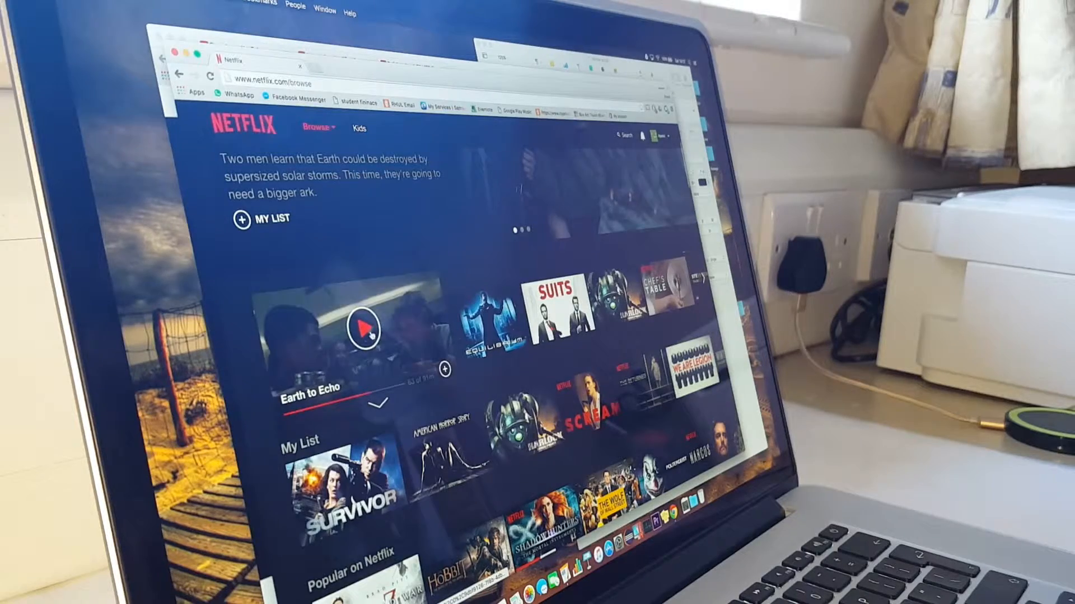
{"action": "left_click", "coordinate": [364, 330]}
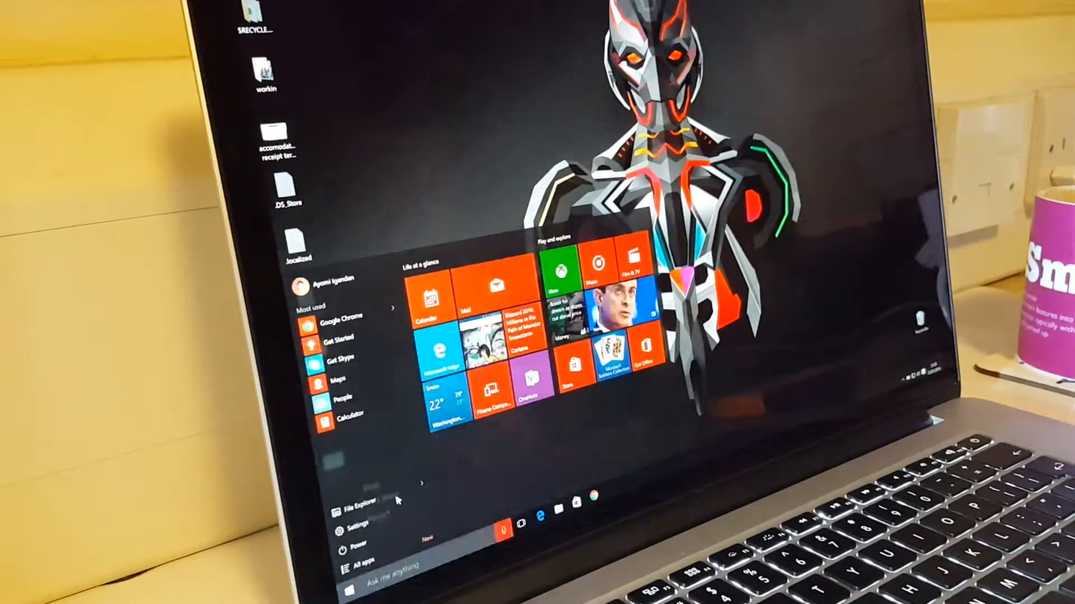
Shut down Windows 10 from the Start menu's Power options.
{"action": "left_click", "coordinate": [340, 546]}
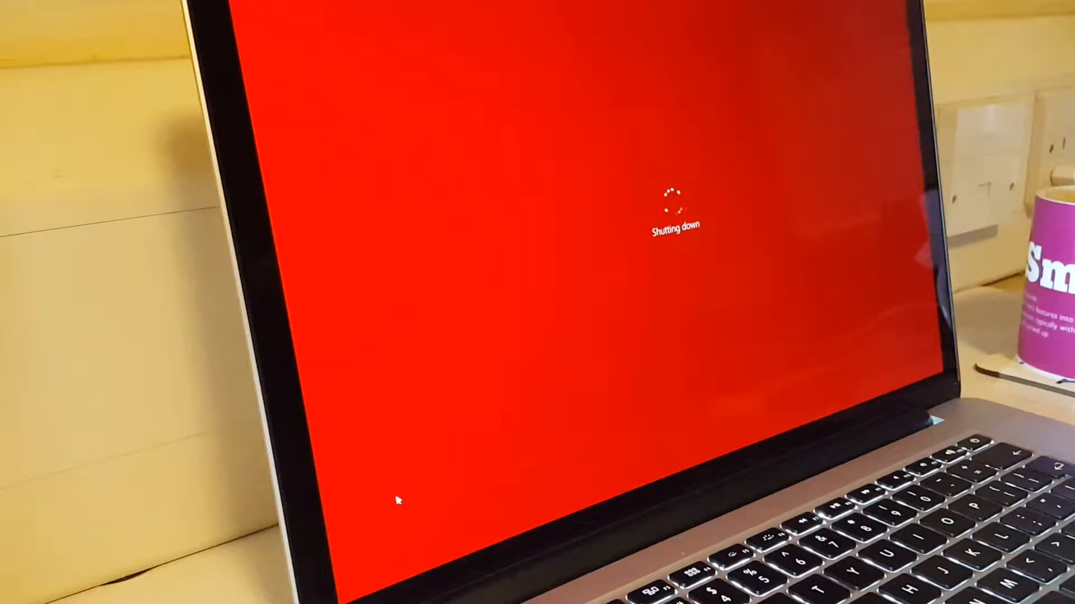